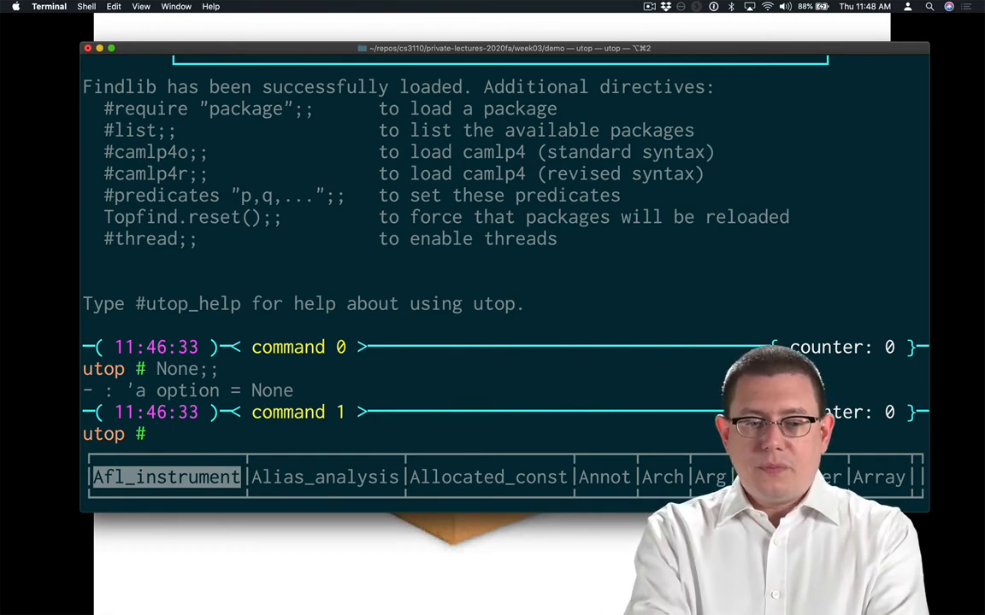
Evaluate Some 1 in utop, showing int option, and begin another None/Some expression
text(Some 1;;)
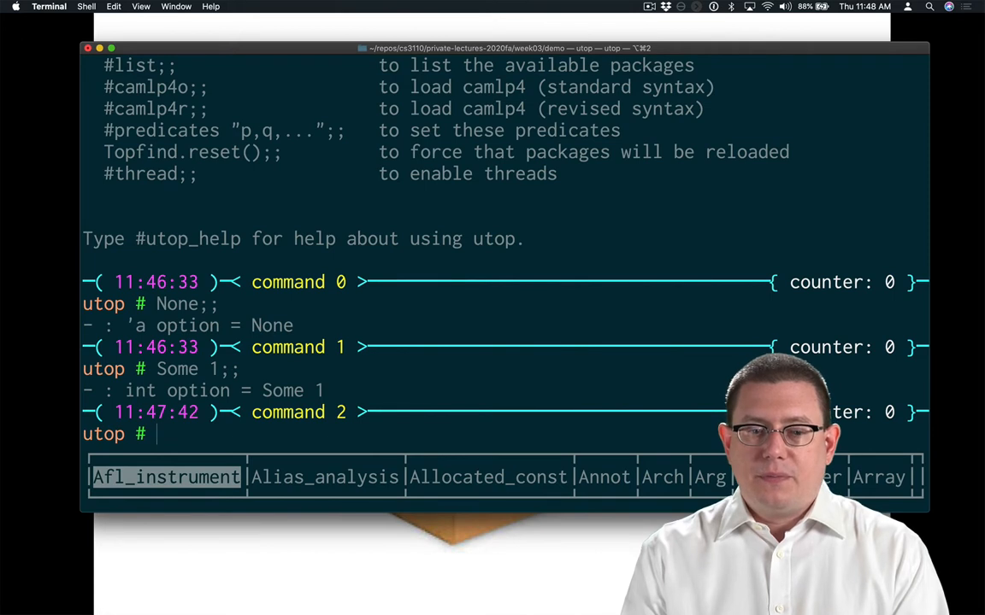
text(N)
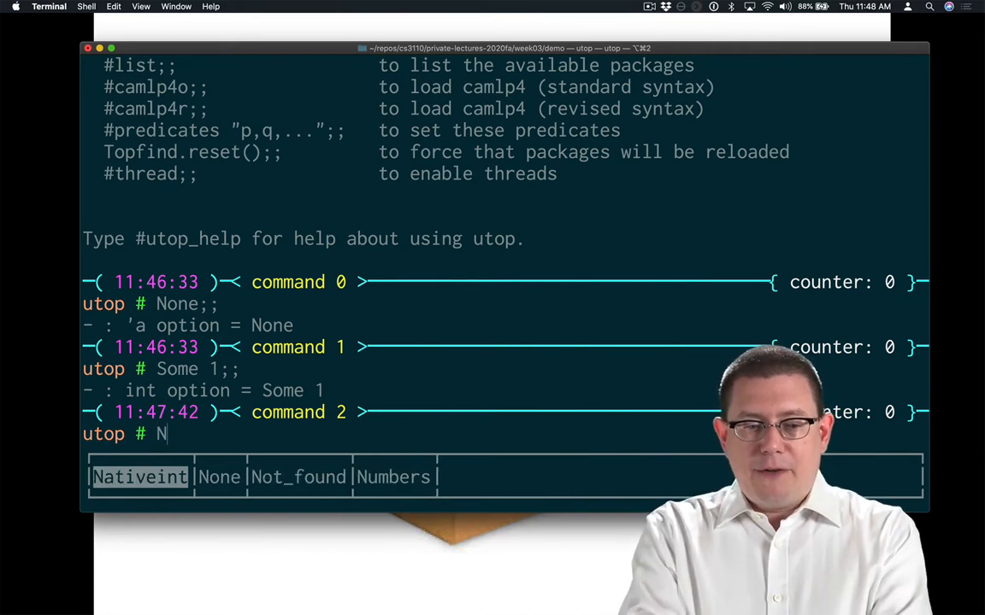
text(Some)
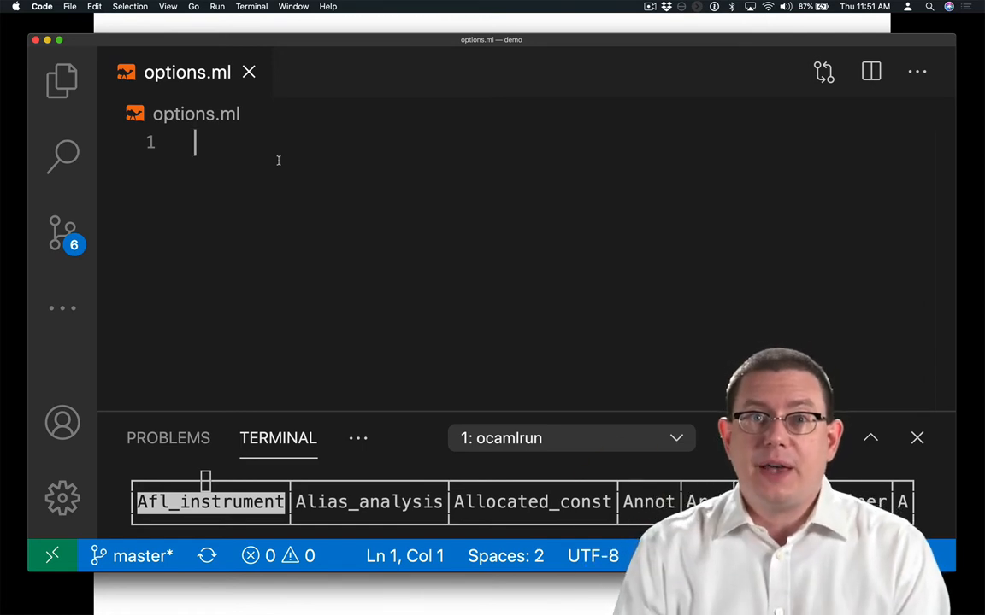
Write get_val o matching None to failwith "??" and Some x to x
text(let get_val o = match o with)
text(| None ->)
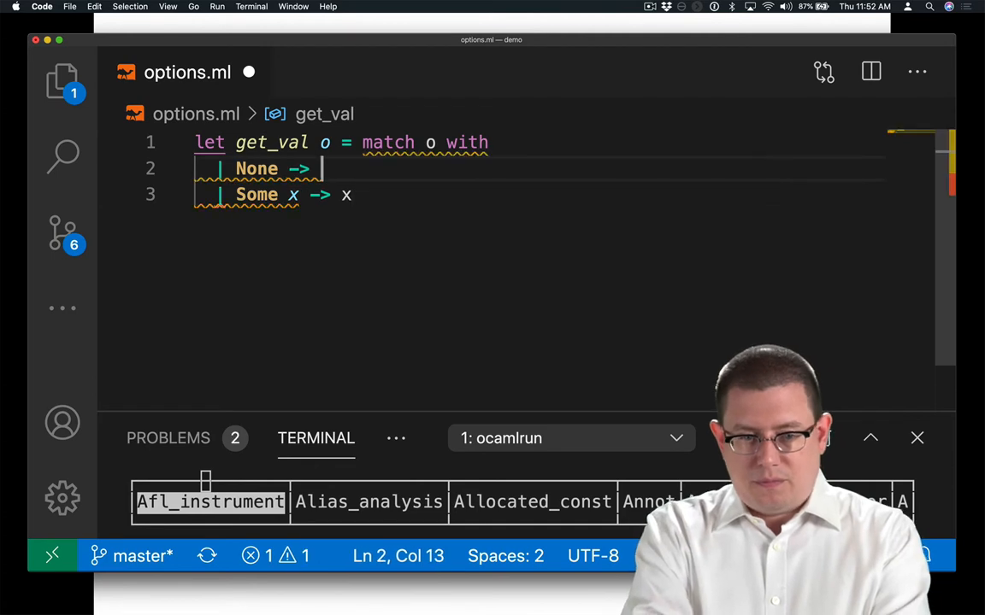
text(failwith "??")
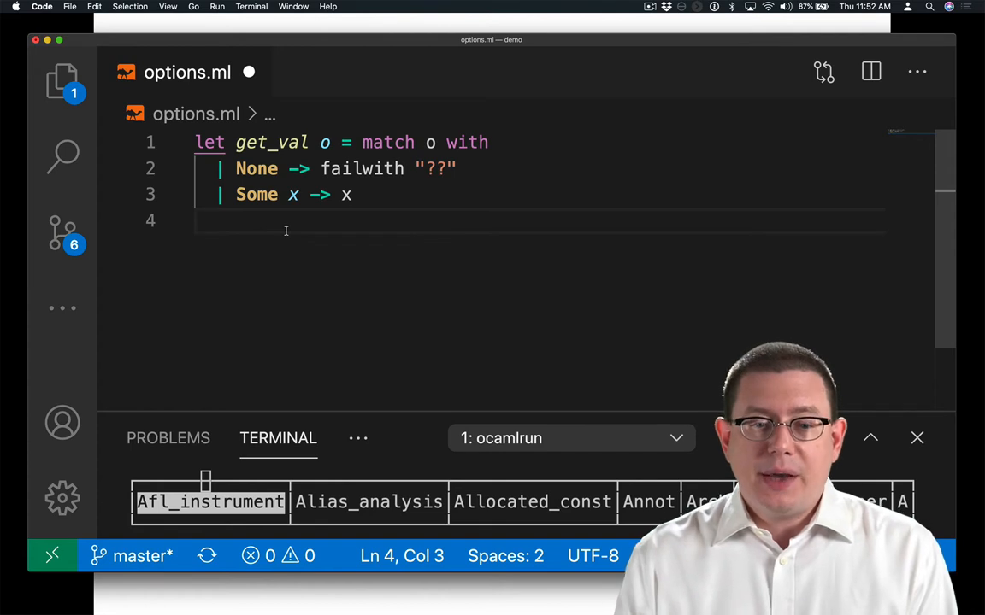
mouse_move(340, 239)
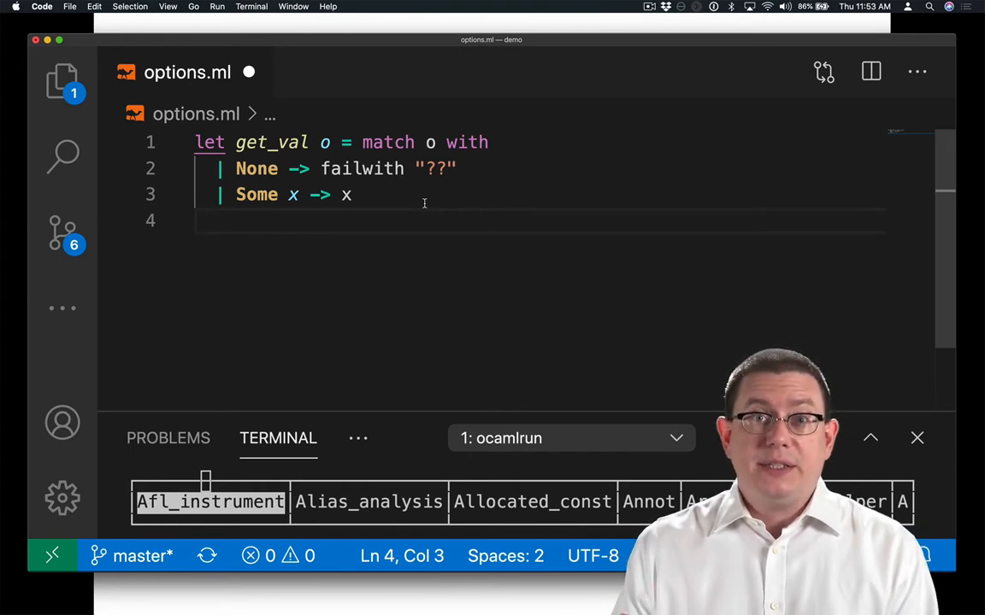
Give get_val a default argument returned for None, rewritten with = function
text(defu)
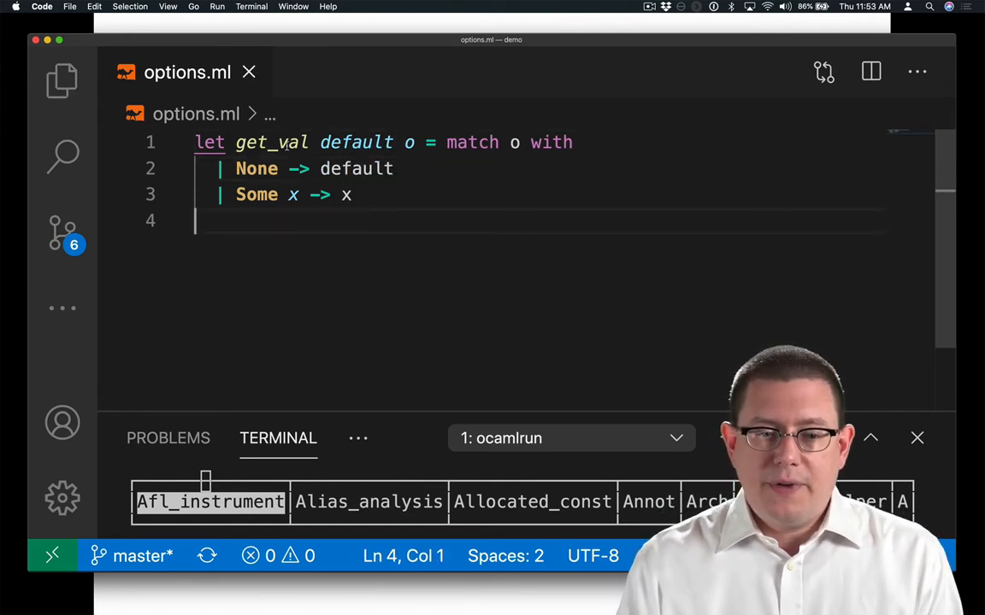
mouse_move(272, 142)
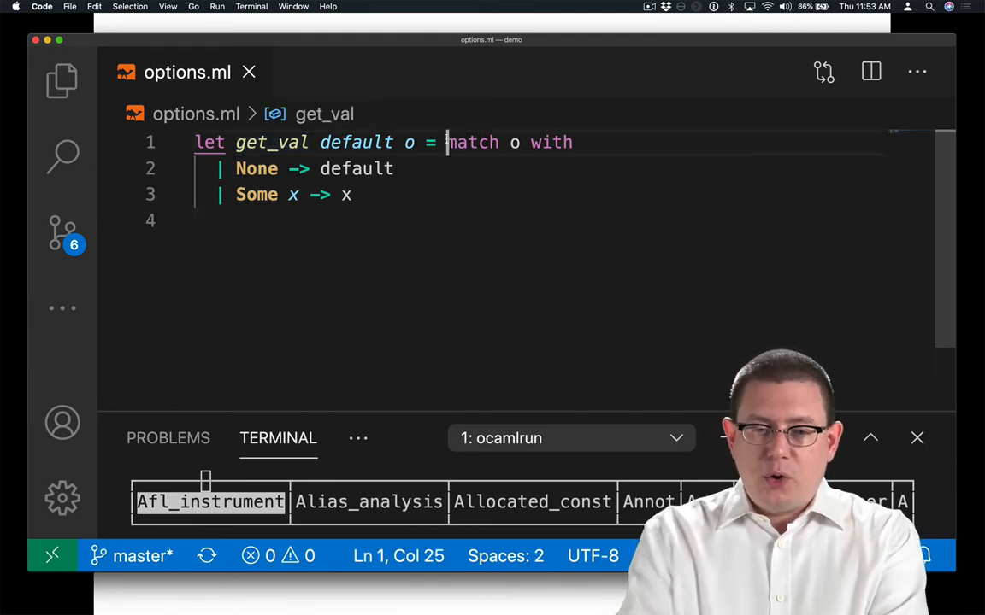
key(cmd+backspace)
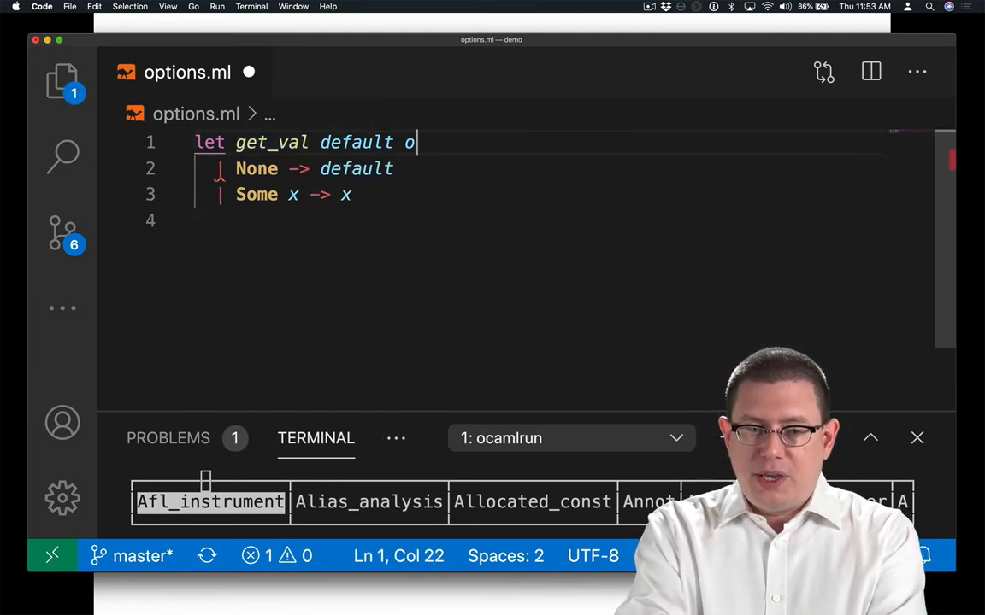
text(= function)
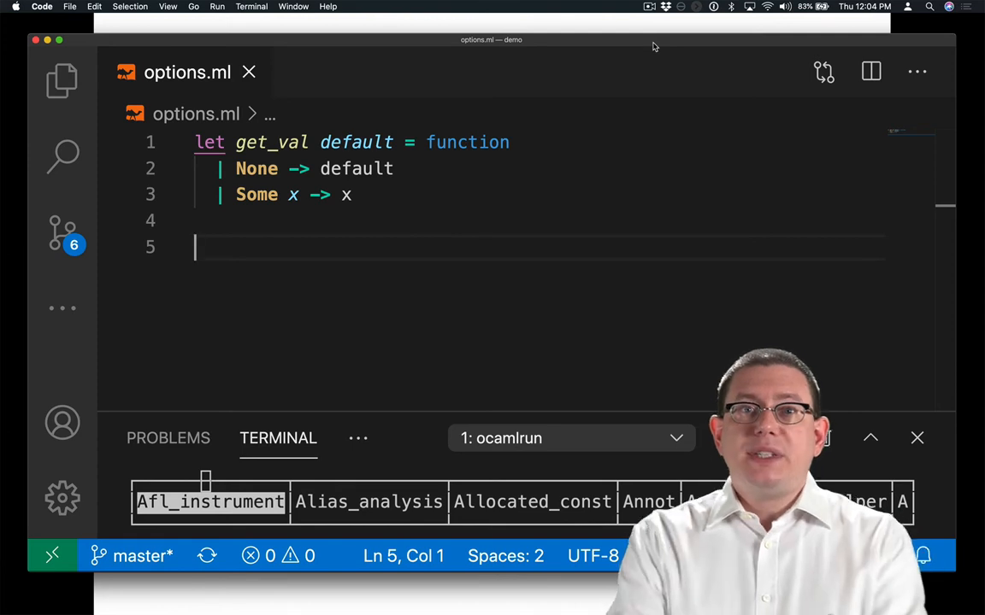
Add example x = list_max [1;2;3], noted as 3
text(let x =)
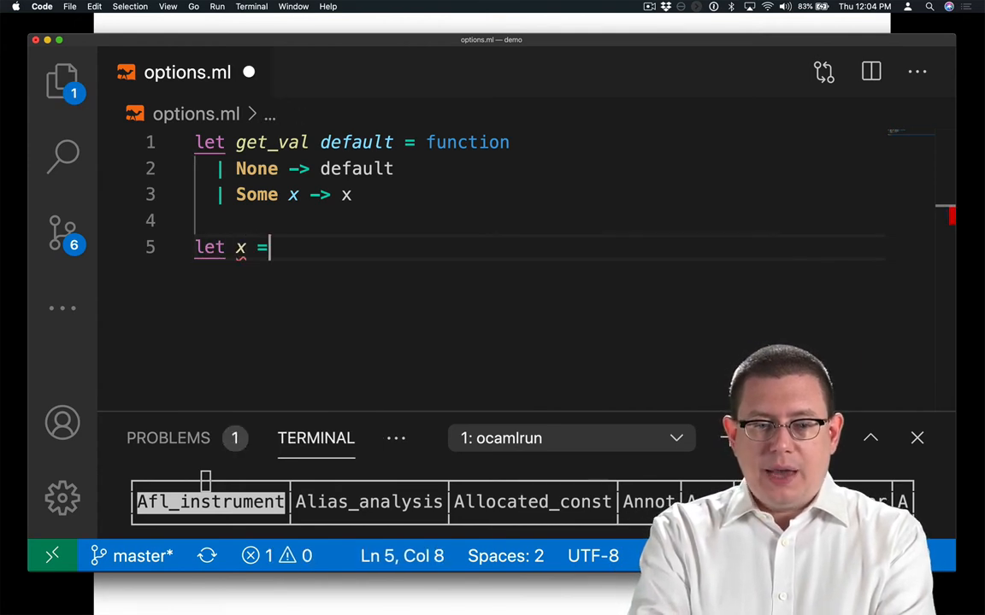
text(list_max [])
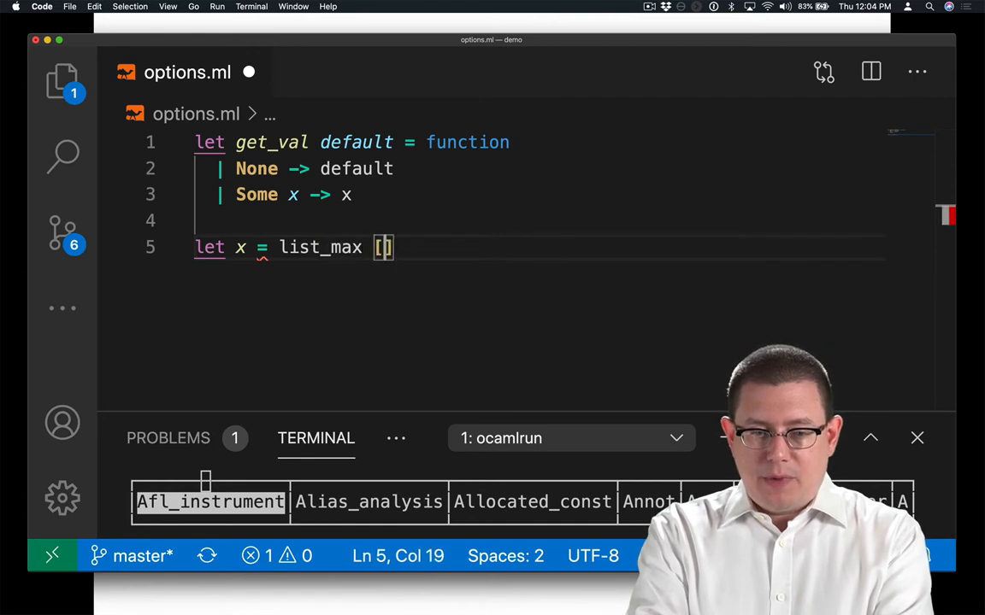
text(1;2;3)
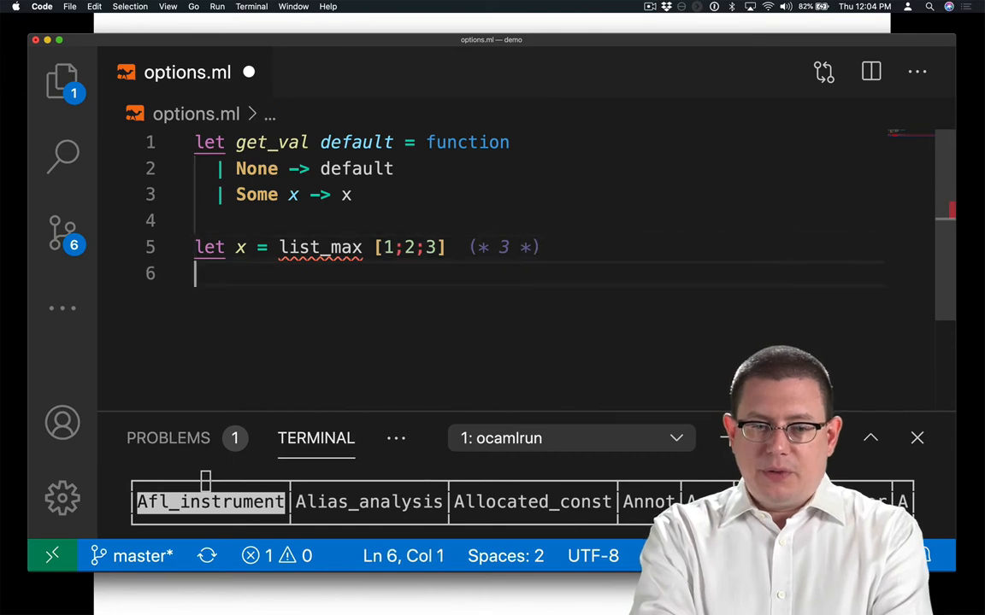
Add example y = list_max [] with a (* ?? *) comment
text(let y = list)
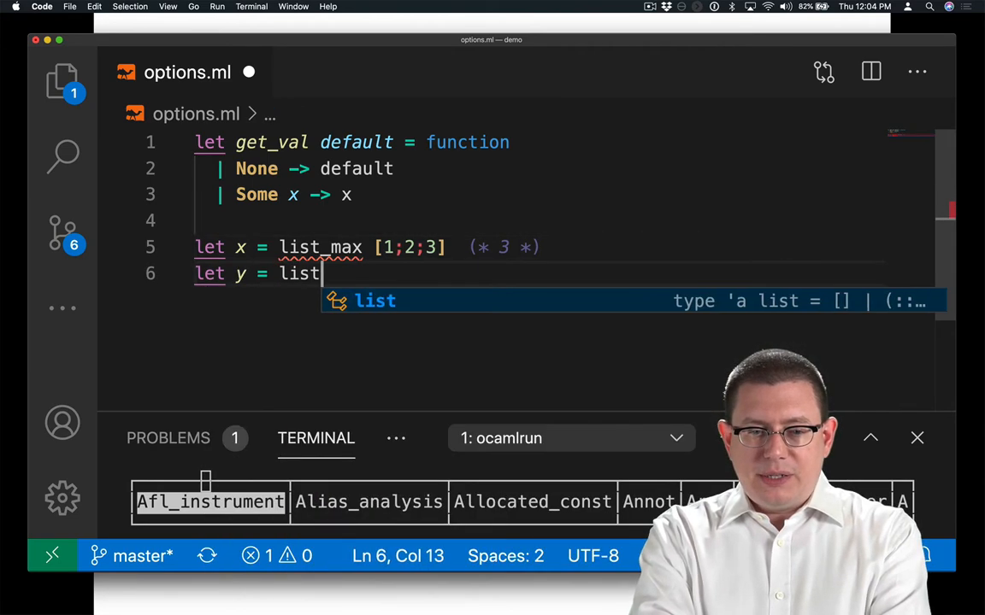
text(_max [] (*)
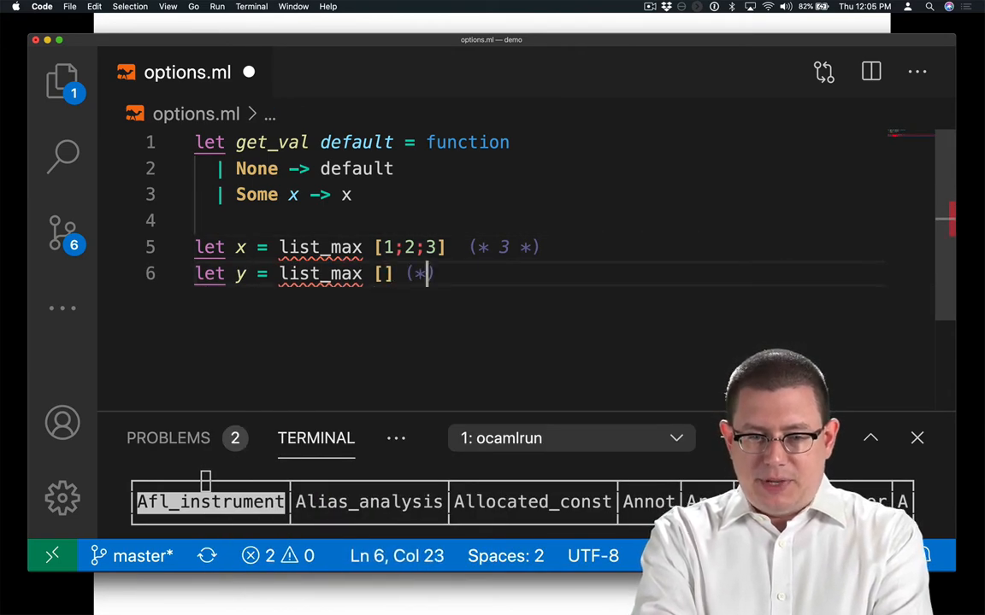
text(?? *)
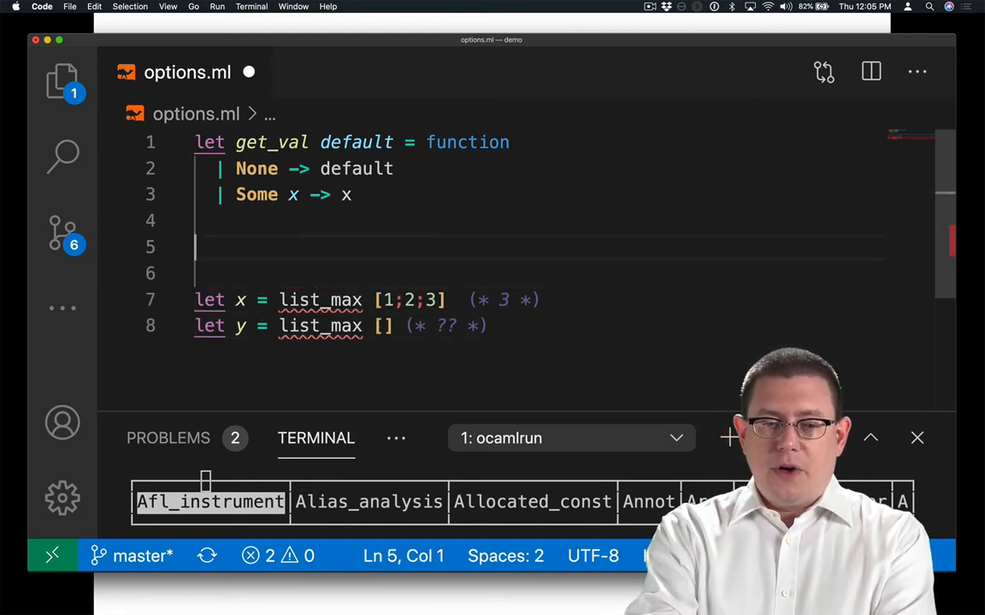
Write the header let list_max (lst : 'a list) : 'a option = above the examples
text(let list_max)
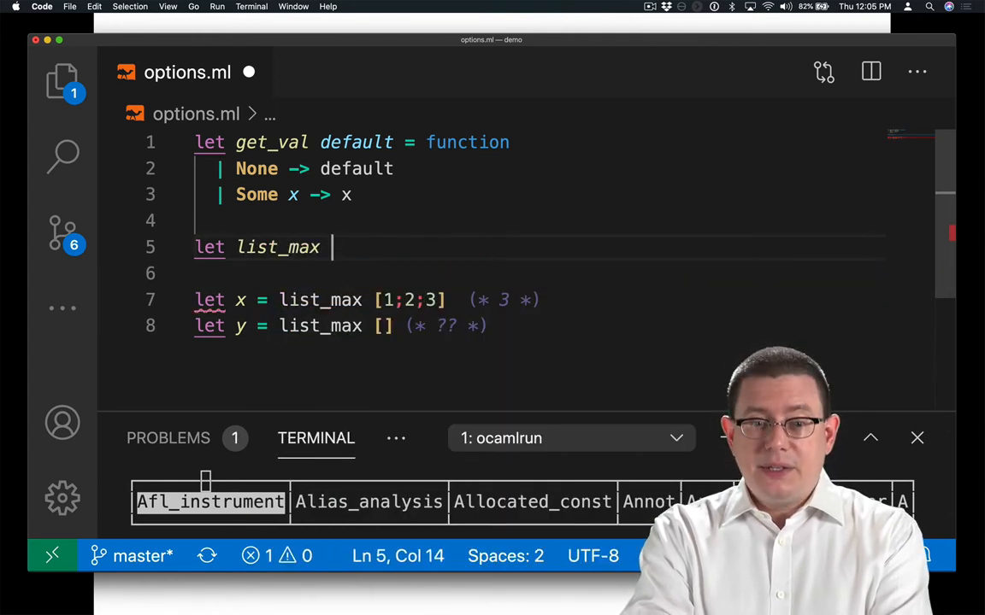
text((lst : ))
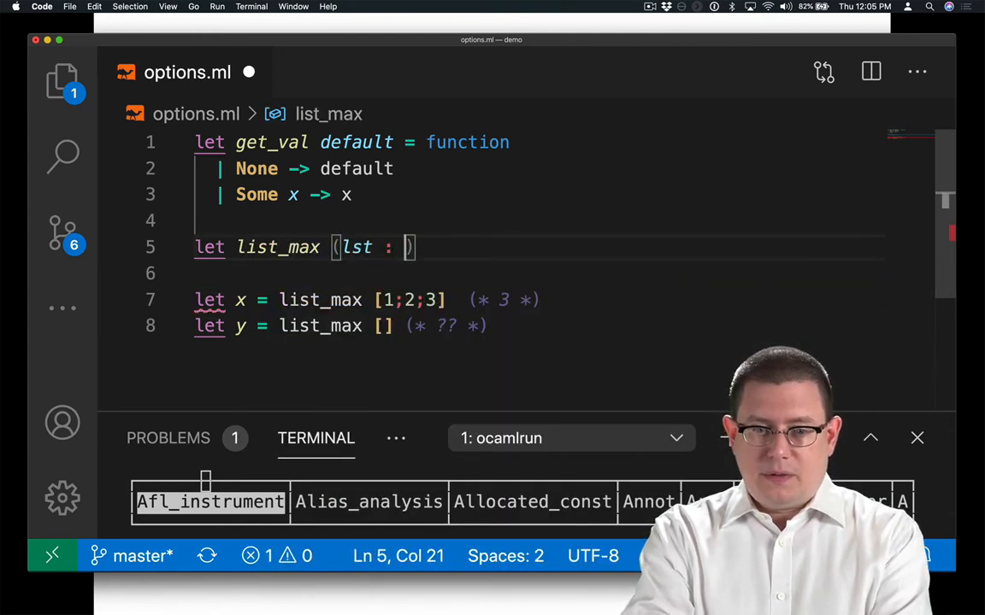
text('a list))
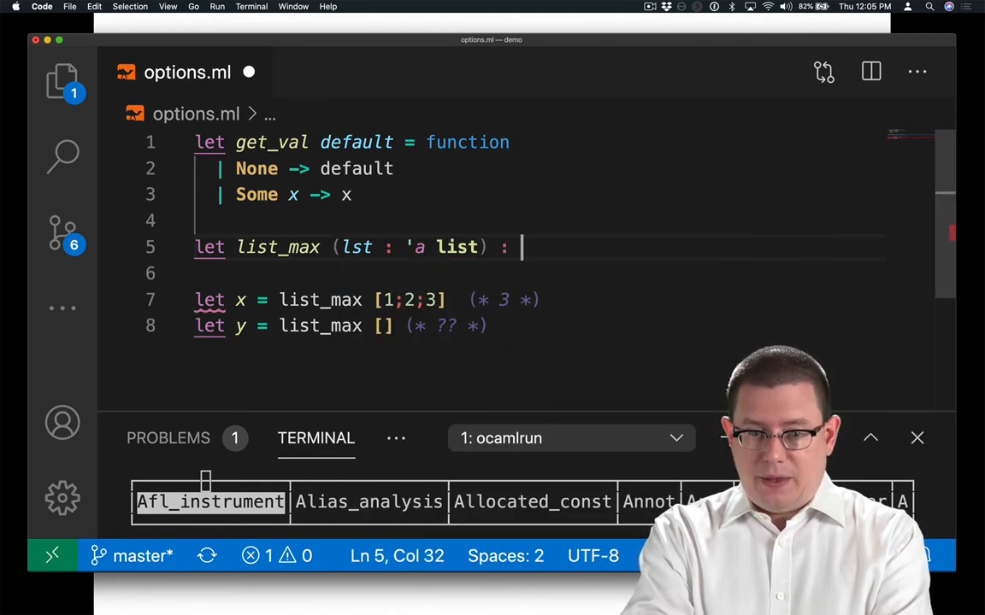
text('a option =)
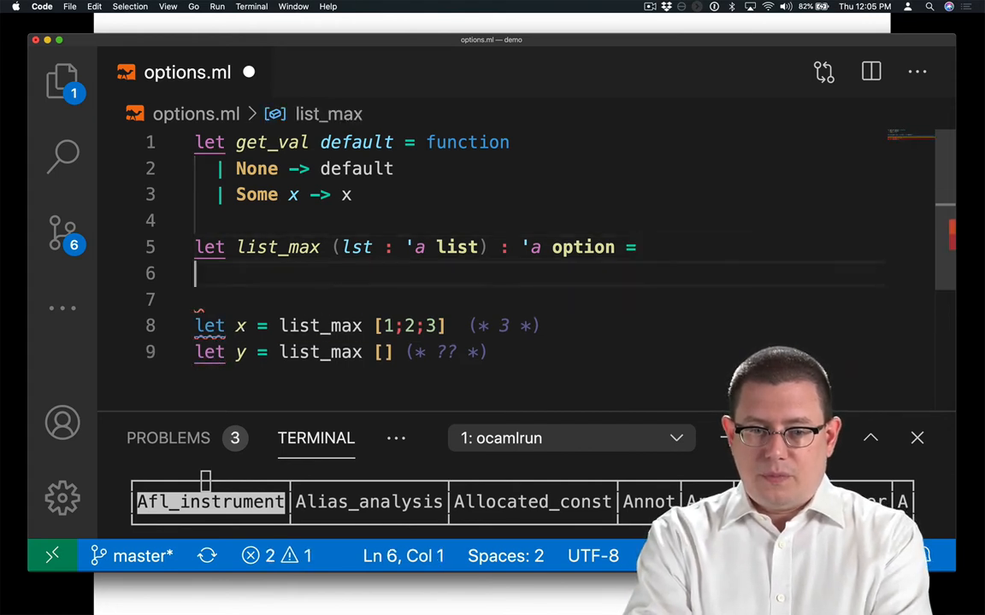
Mark list_max as rec so it can call itself on the tail
text(rec)
text(| h :: t -> Some (max h (list_max t)))
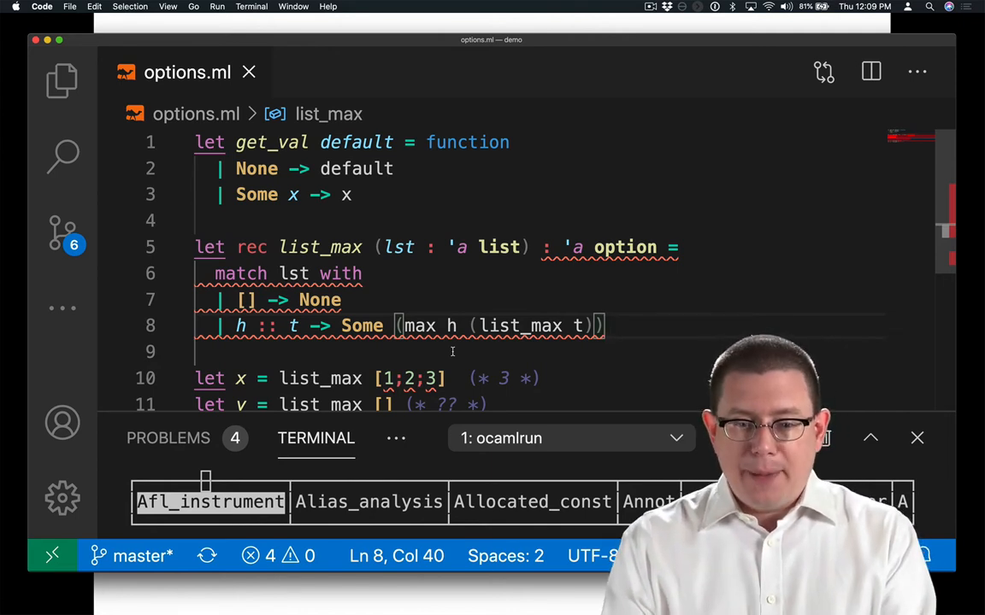
mouse_move(486, 354)
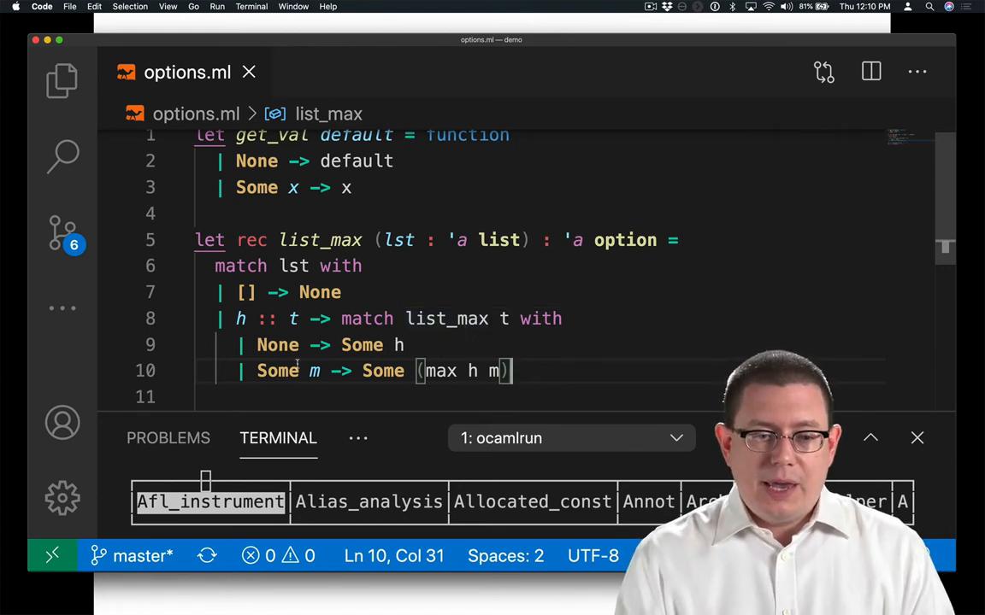
mouse_move(277, 345)
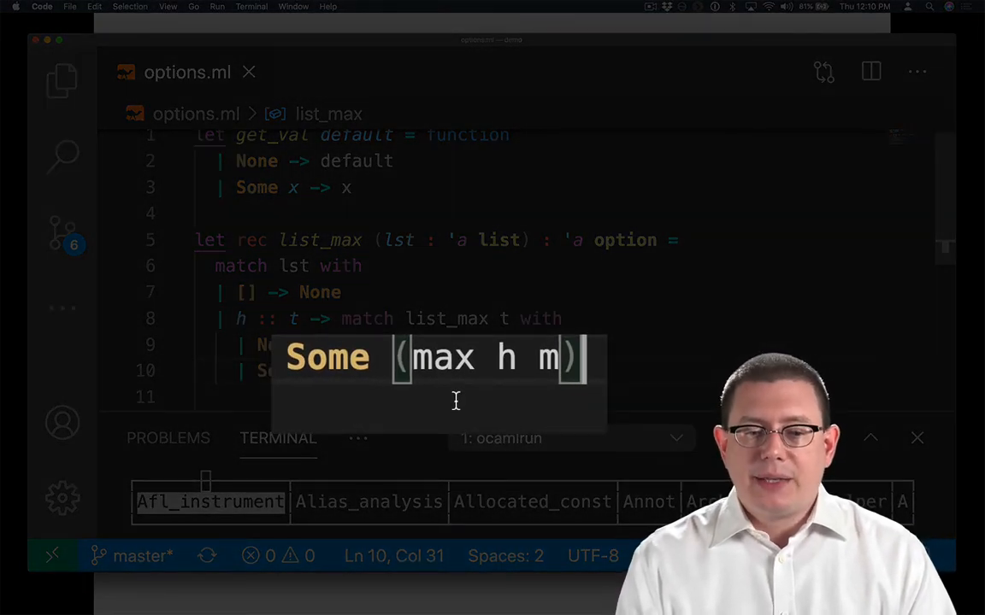
mouse_move(504, 410)
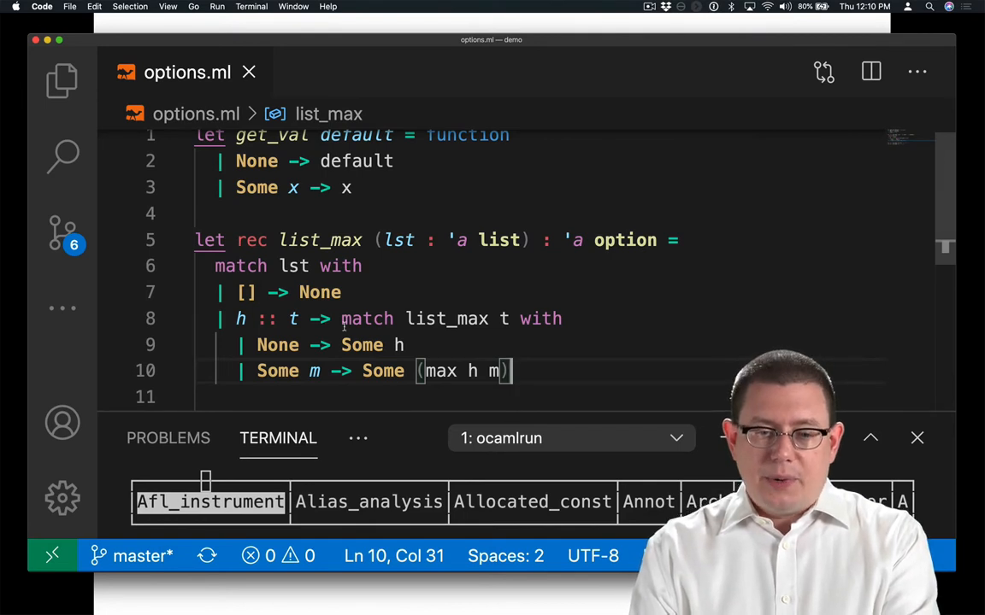
Wrap the nested match in begin…end, then remove the wrapper and the [] -> None case
text(begin)
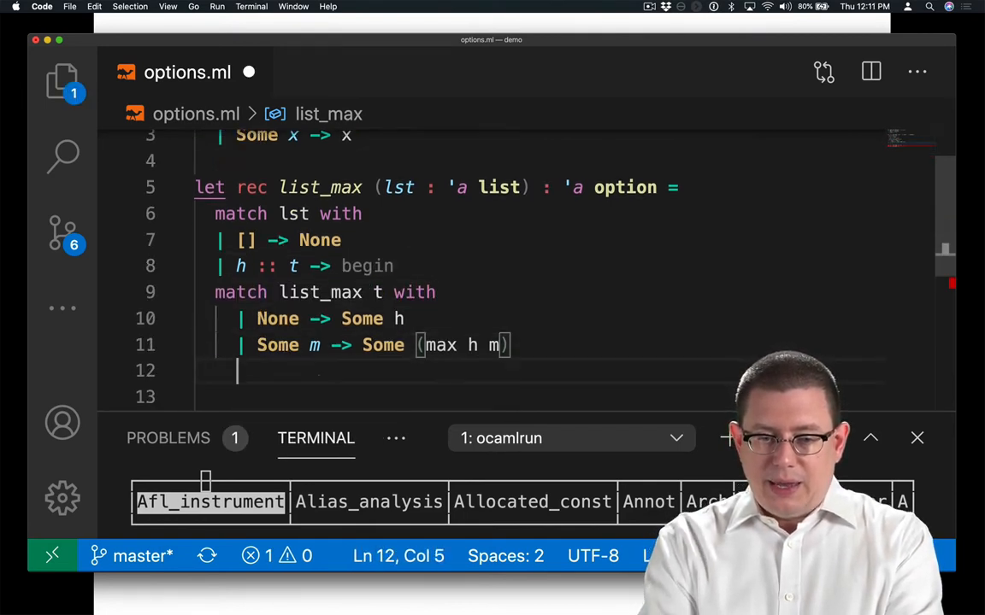
text(end)
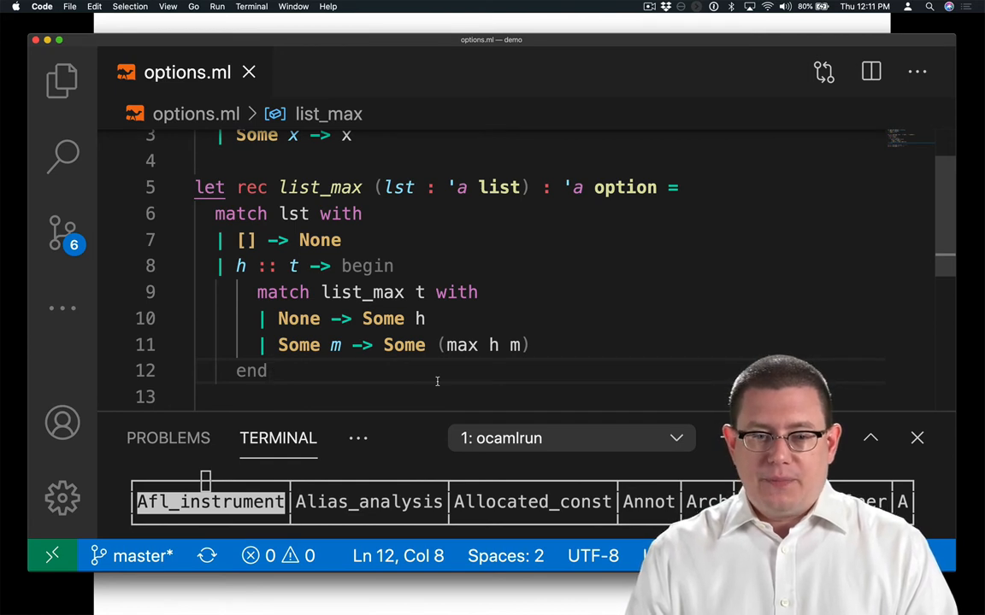
double_click(366, 267)
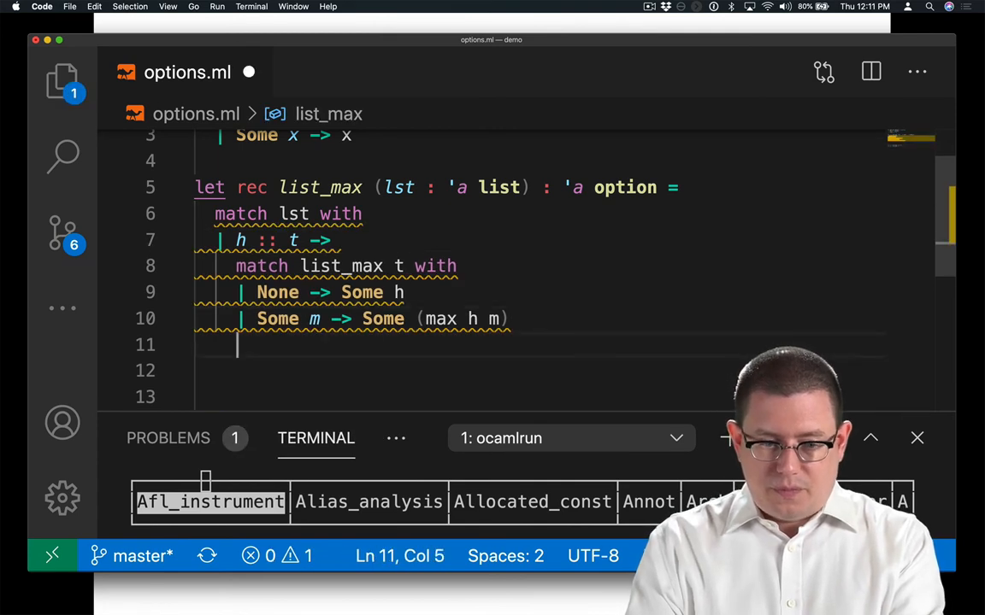
Add | [] -> None after the nested match and re-insert begin after h :: t ->
text(| [] -> None)
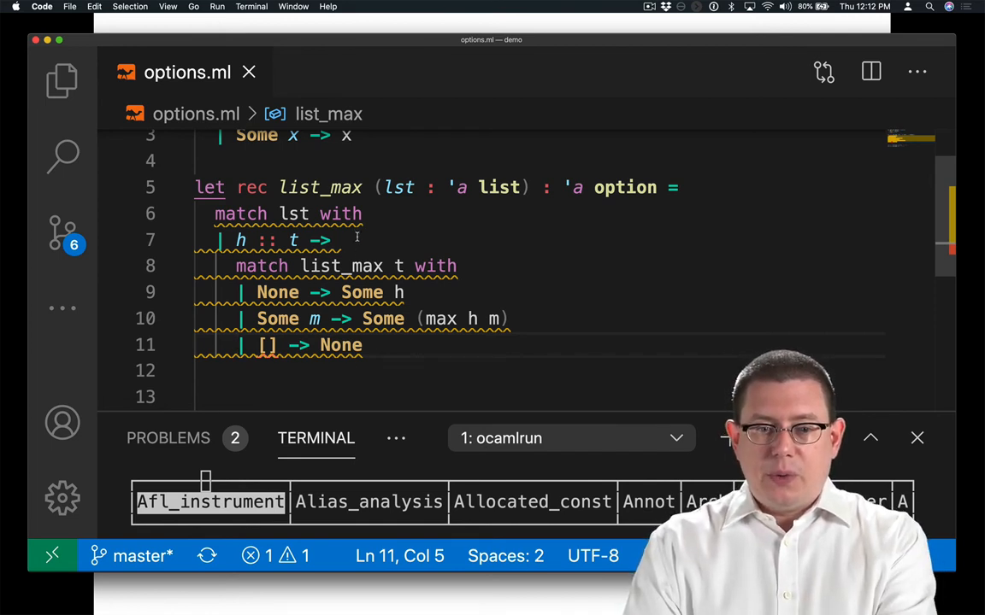
text(begin)
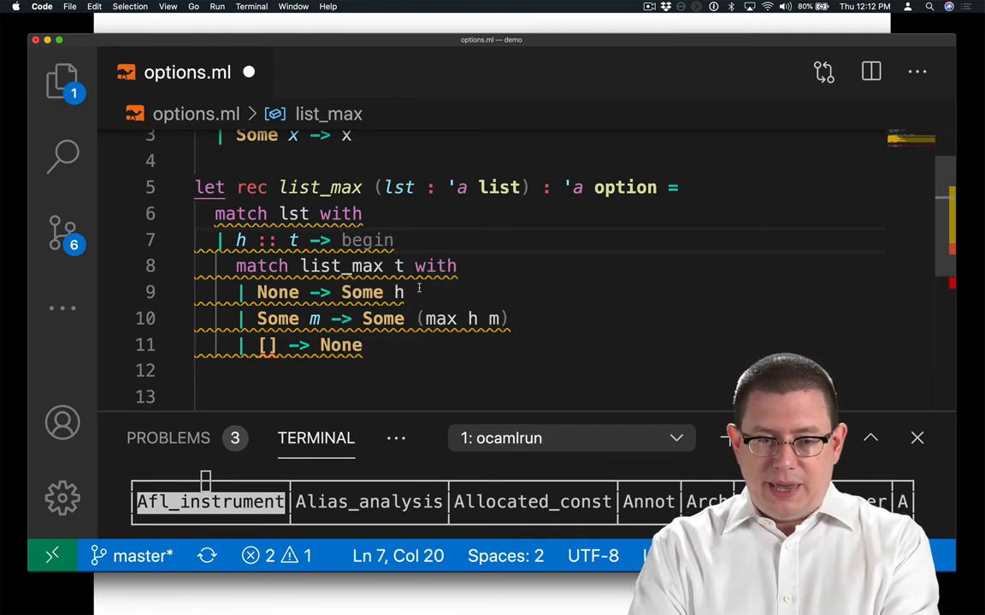
key(Enter)
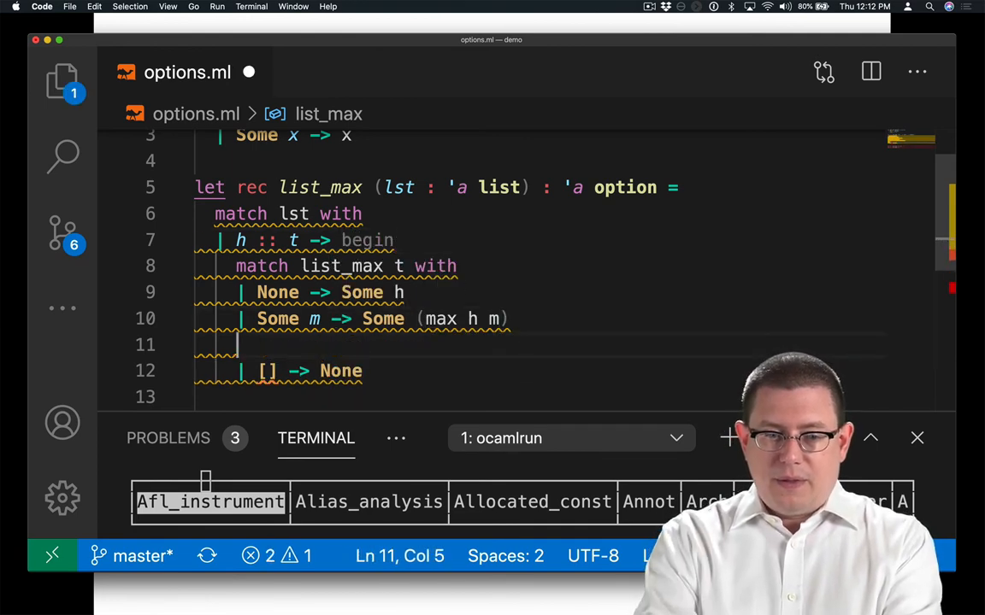